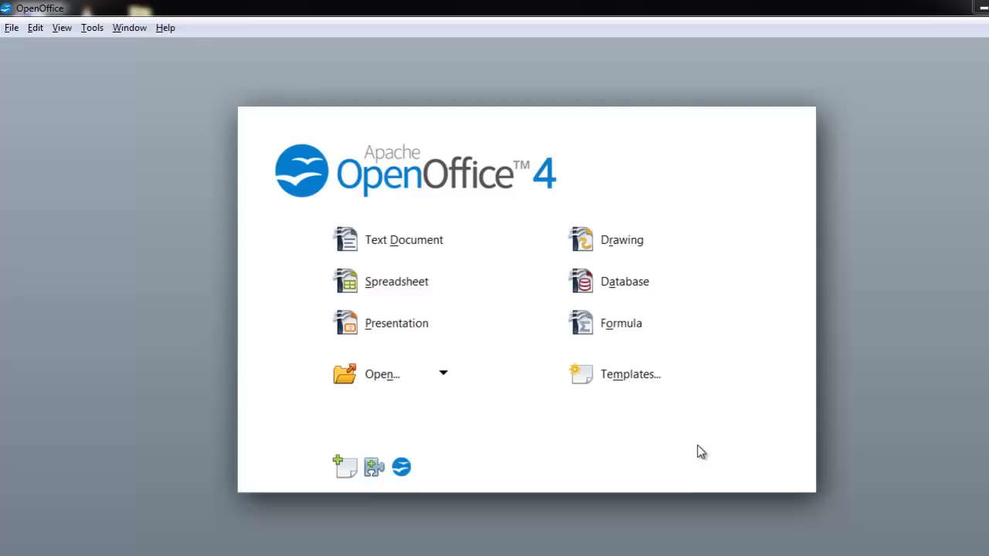
mouse_move(568, 454)
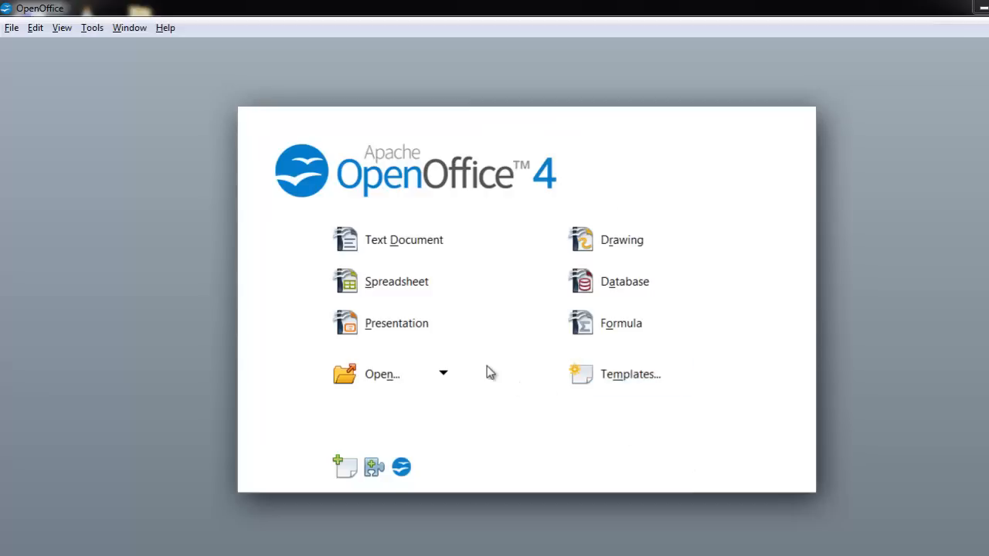
mouse_move(831, 334)
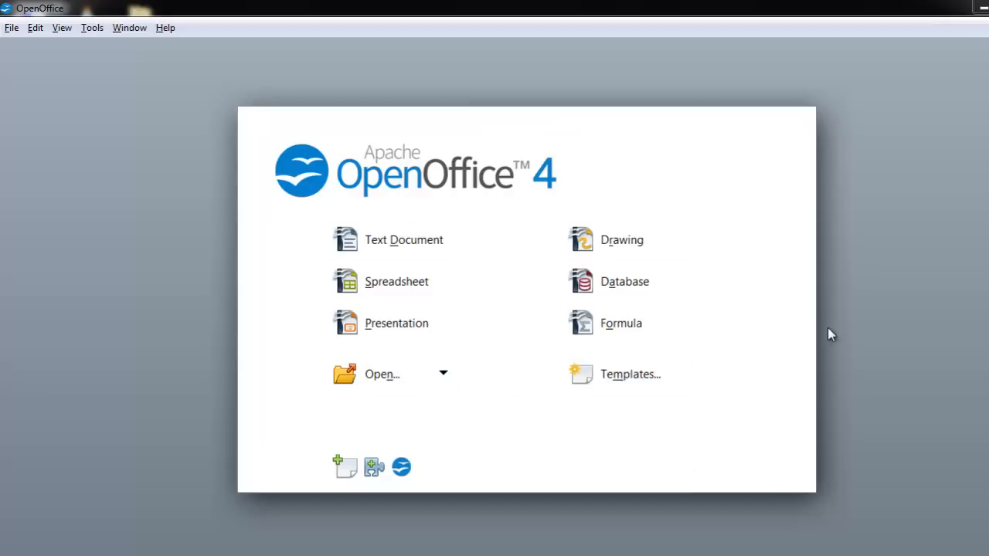
Start a new Impress presentation and select the slide's title placeholder.
click(405, 240)
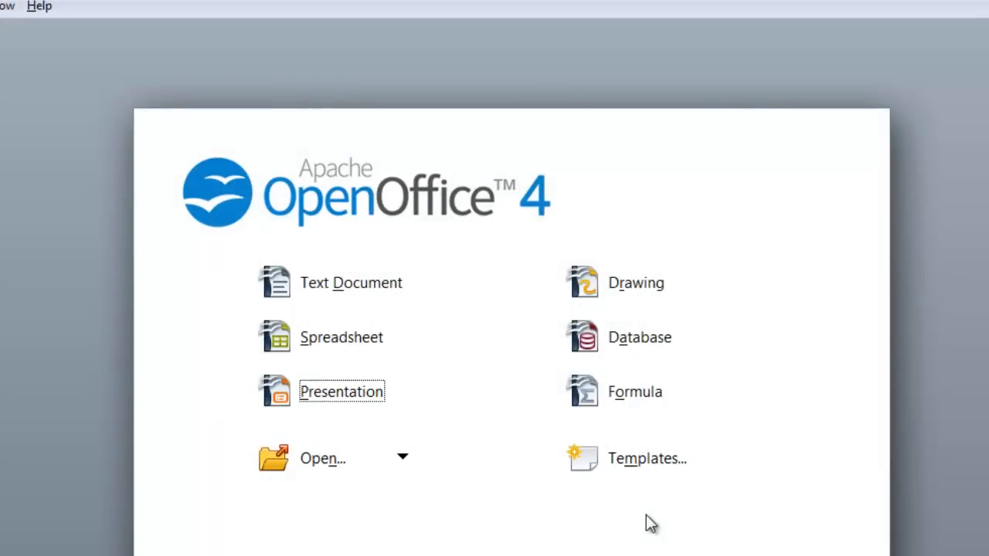
click(342, 390)
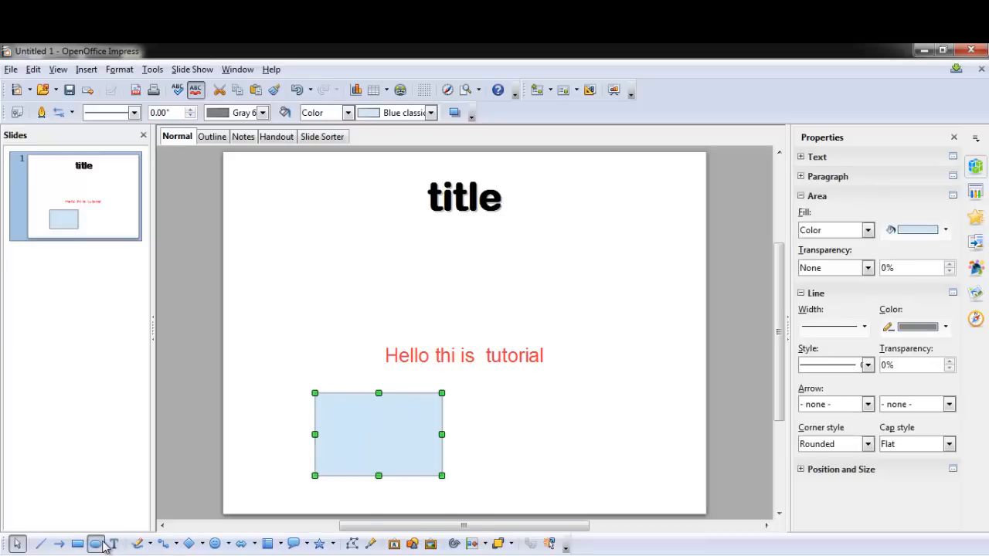